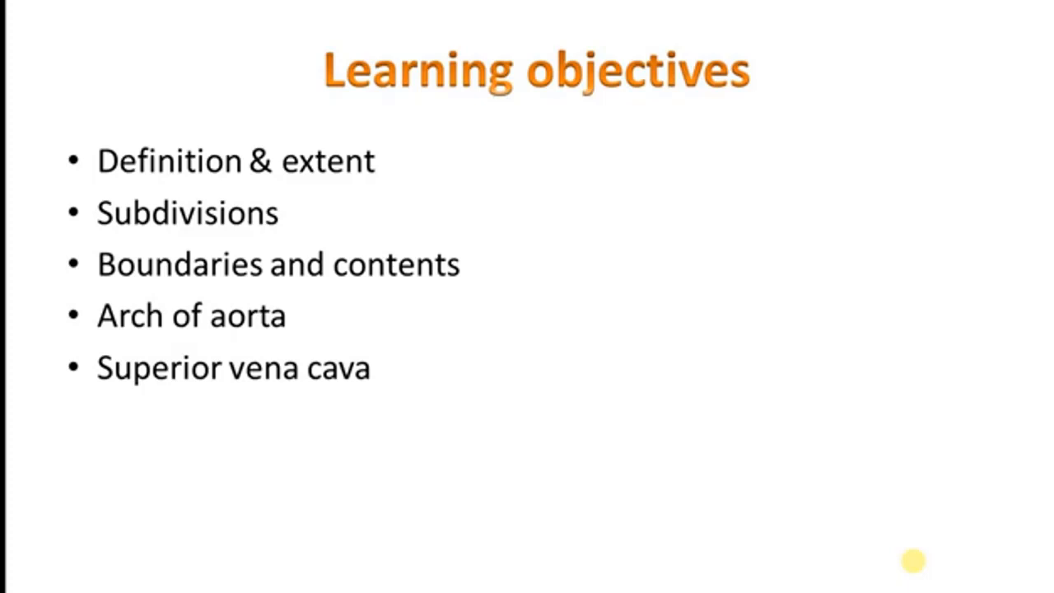
pyautogui.moveTo(762, 492)
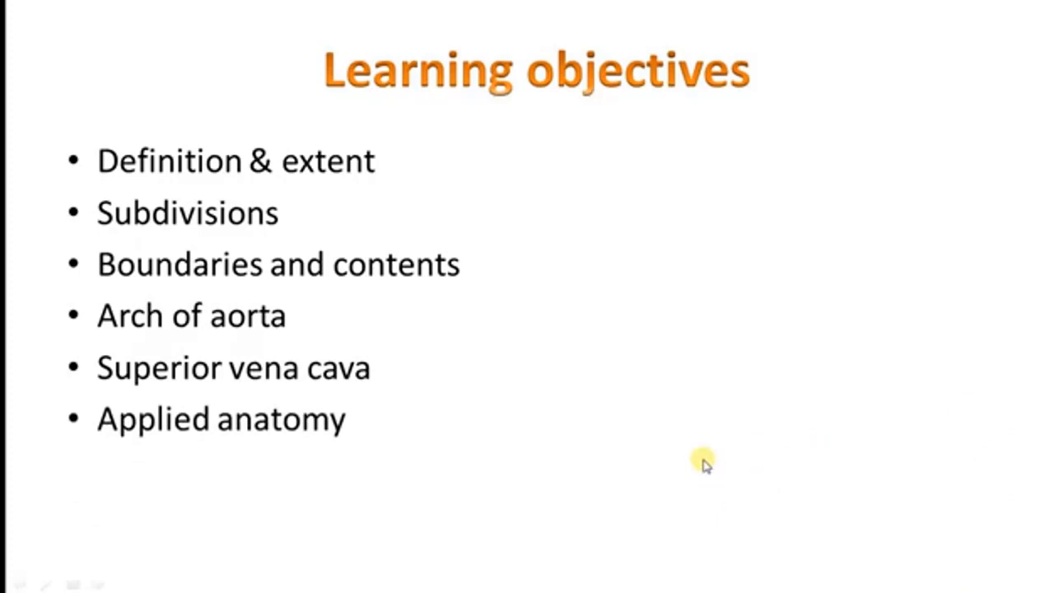
pyautogui.moveTo(723, 475)
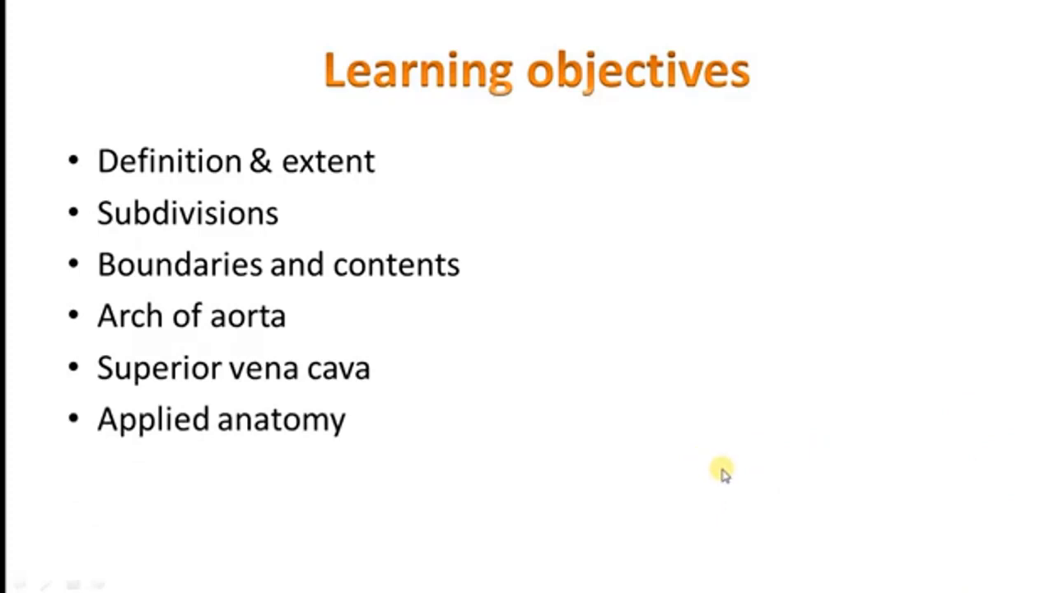